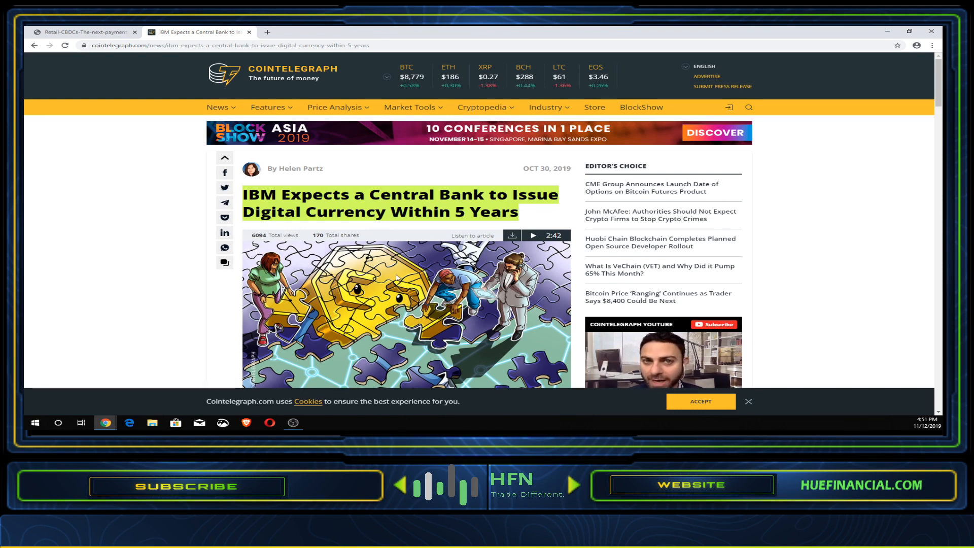
mouse_move(516, 177)
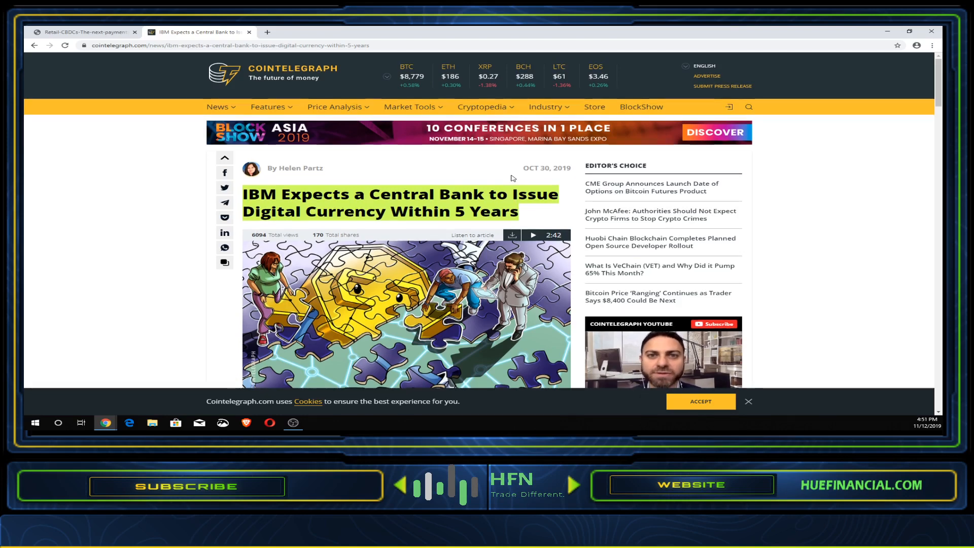
Scroll through the Retail CBDCs report to its Frequently used terms page and double-click there
scroll(down, 3)
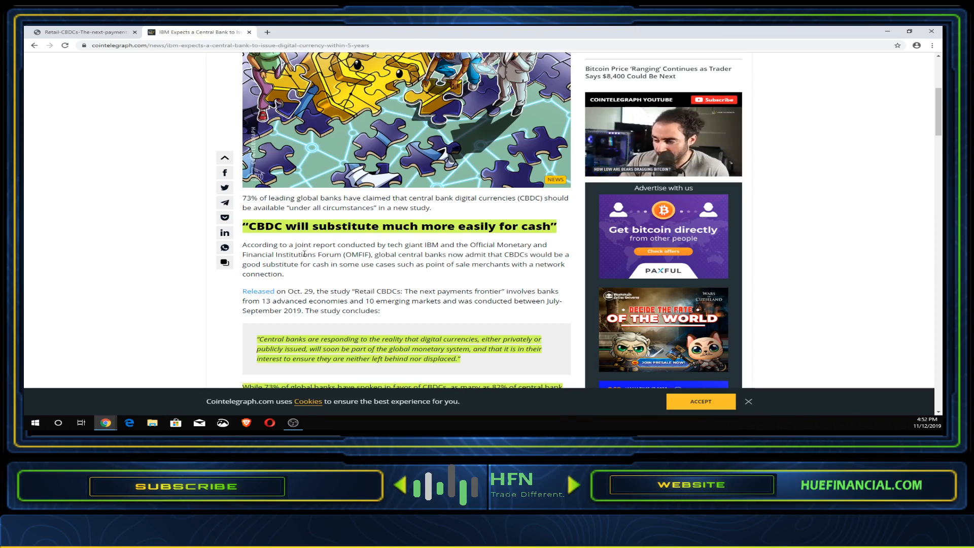
scroll(down, 3)
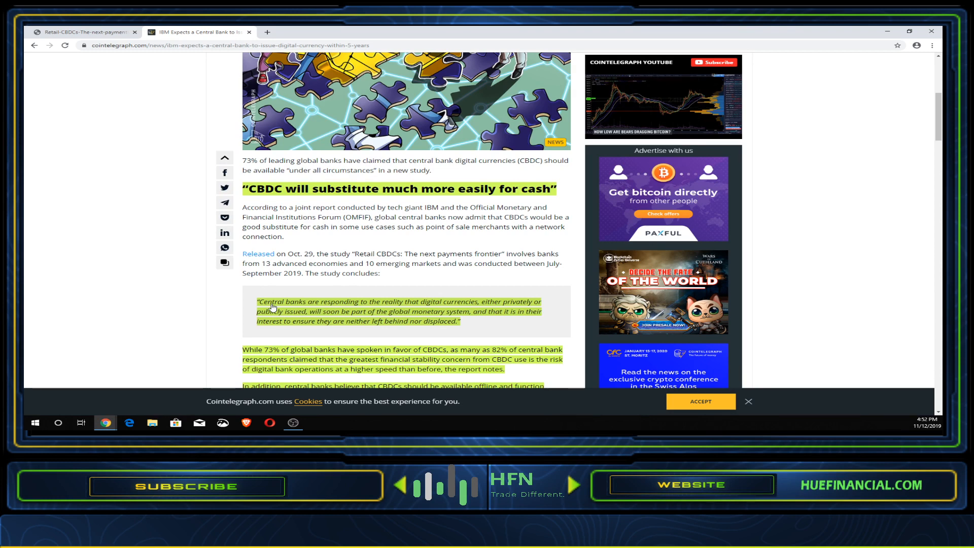
scroll(down, 3)
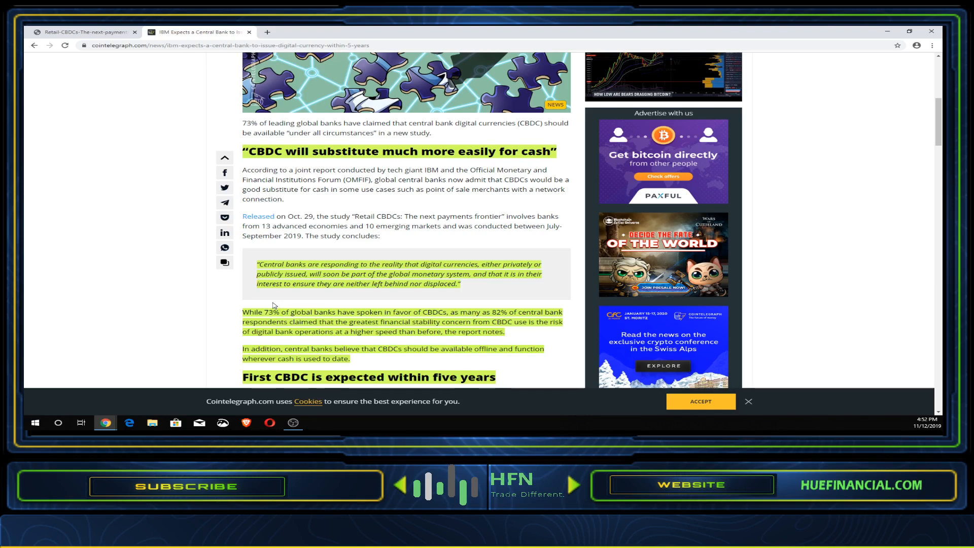
mouse_move(261, 304)
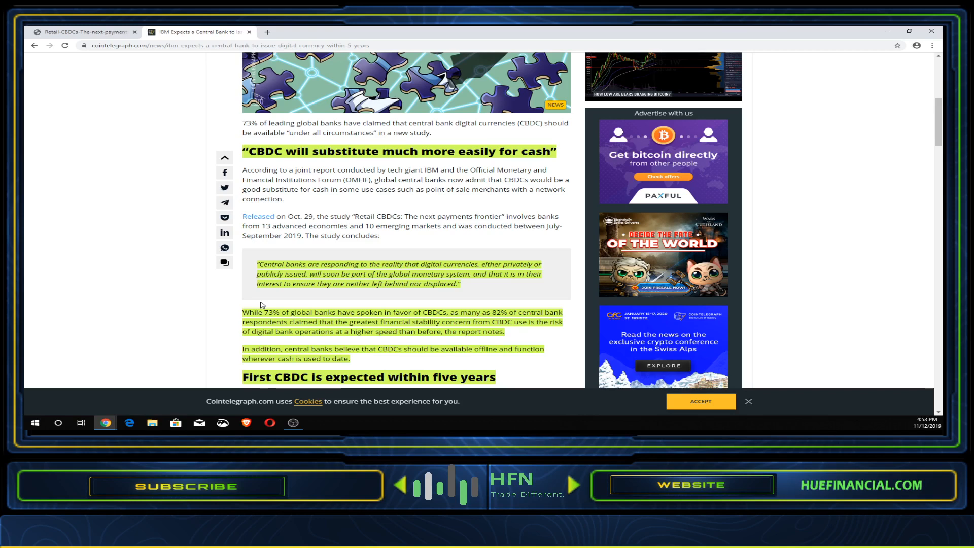
mouse_move(252, 304)
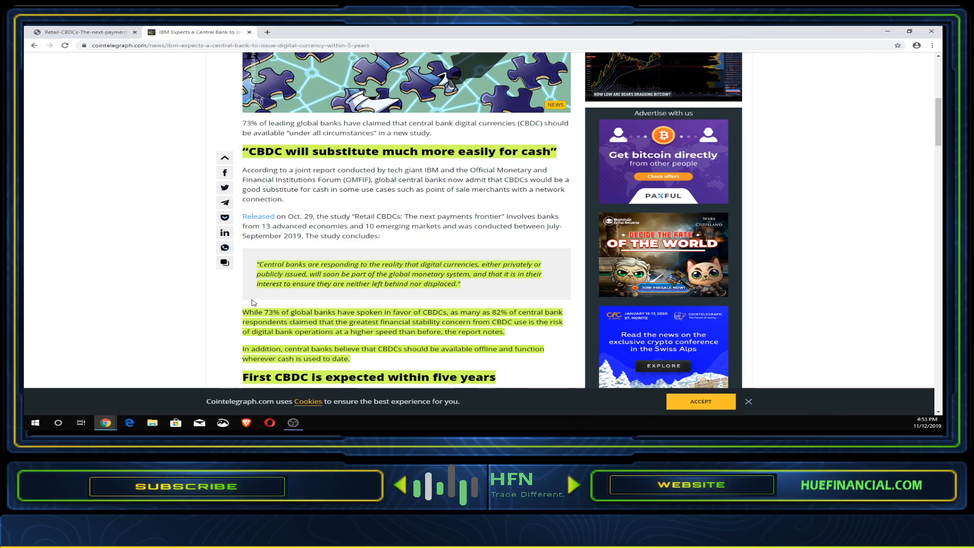
scroll(down, 3)
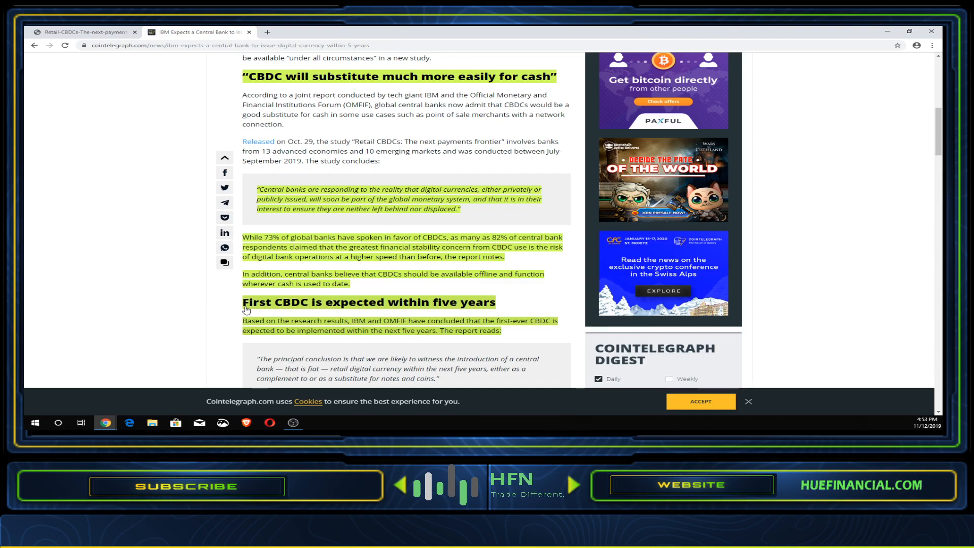
mouse_move(249, 313)
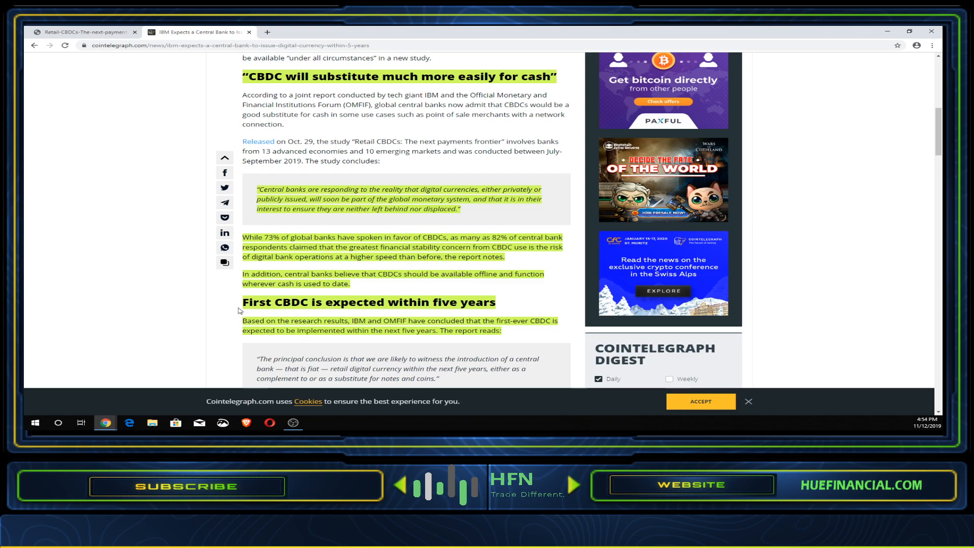
scroll(down, 3)
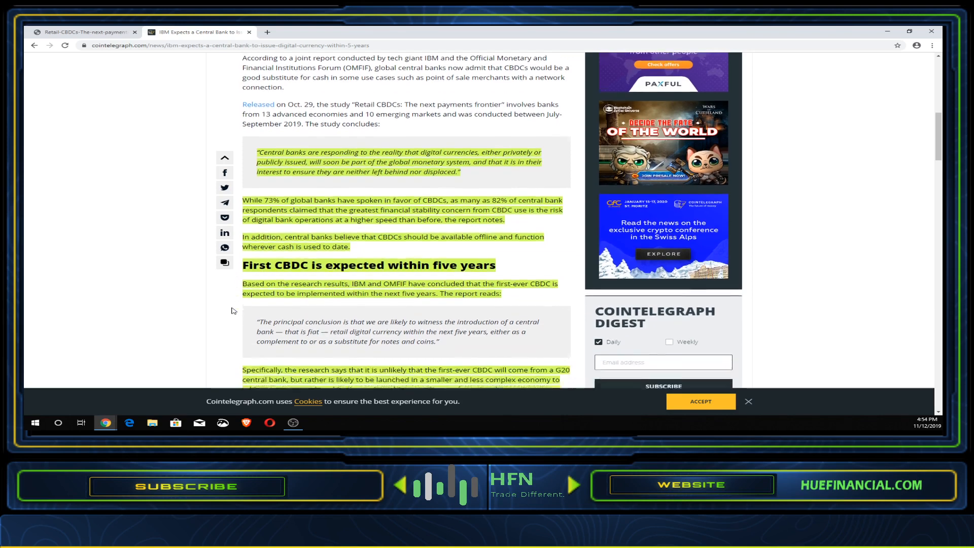
scroll(down, 3)
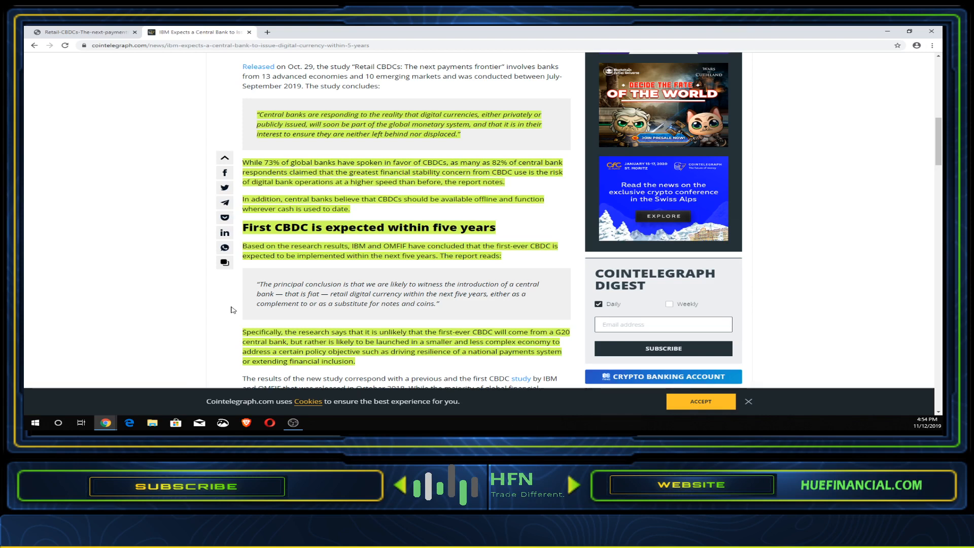
mouse_move(236, 315)
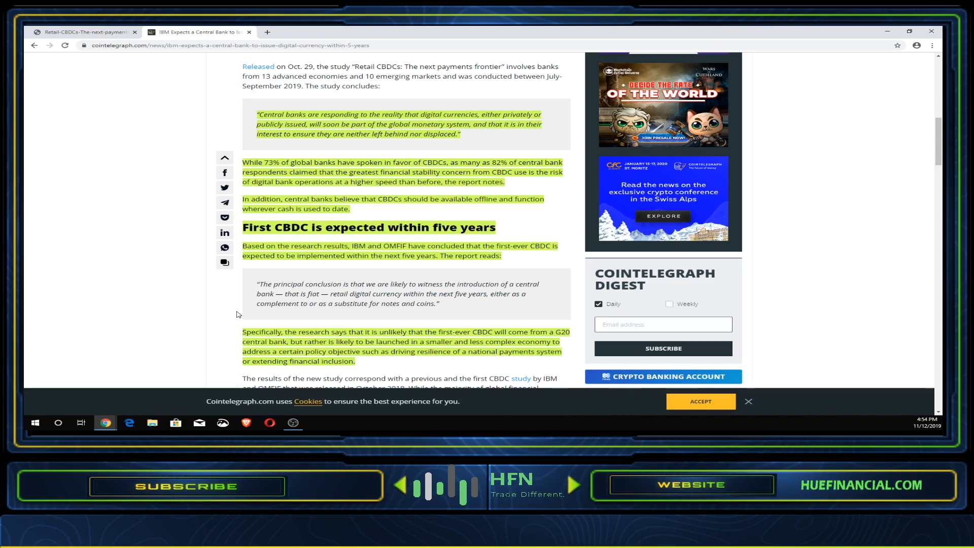
scroll(down, 3)
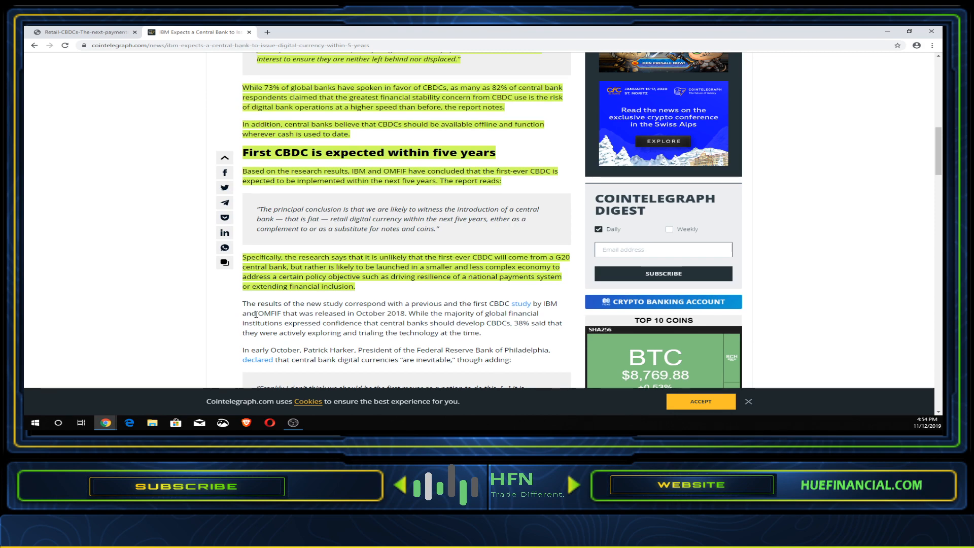
scroll(down, 3)
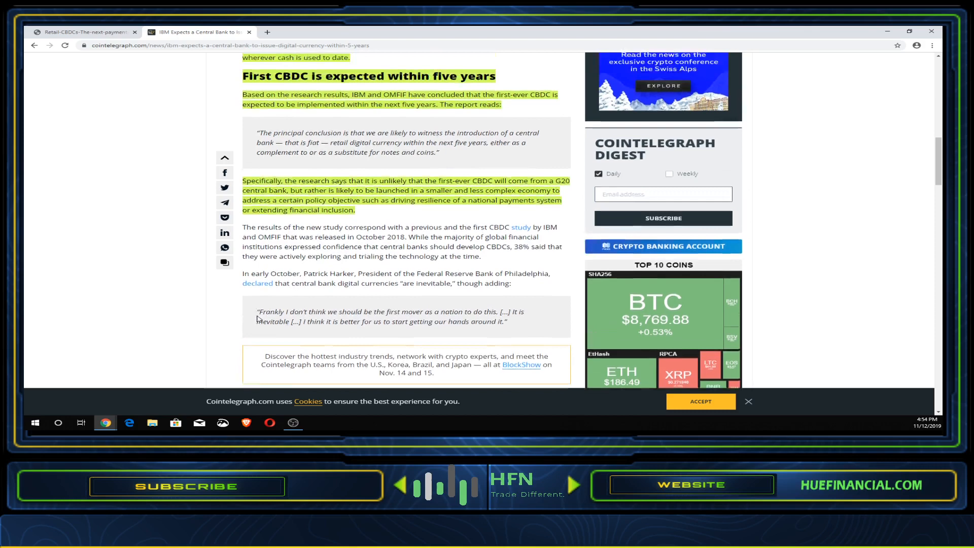
scroll(up, 3)
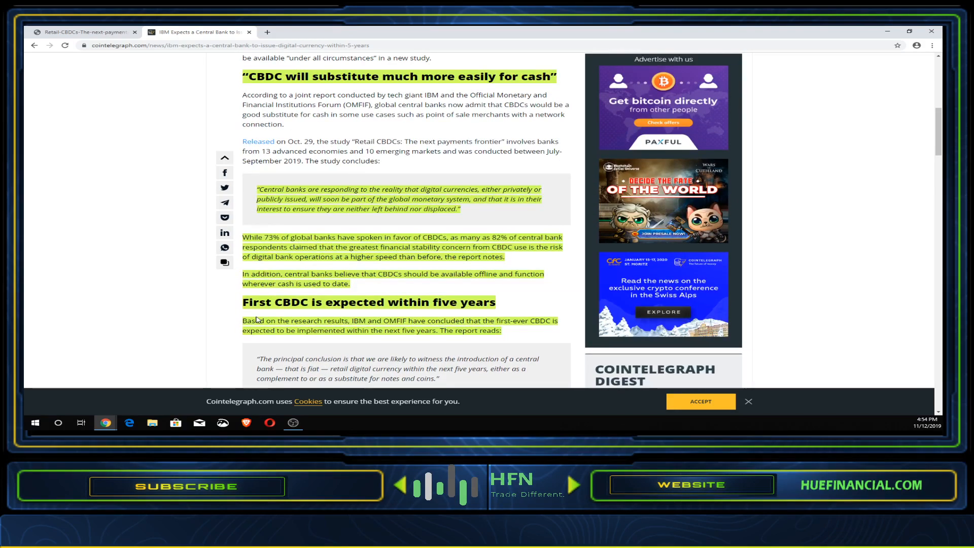
scroll(down, 3)
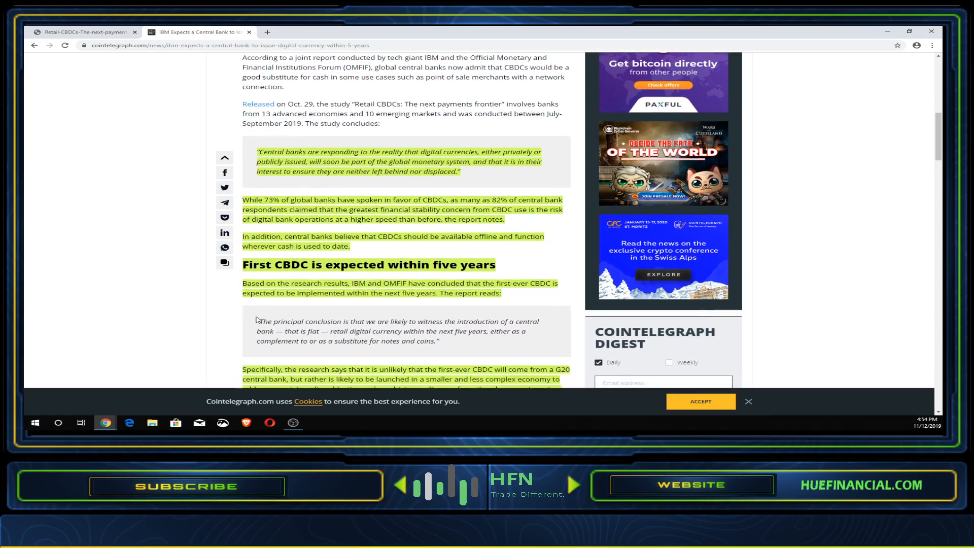
double_click(338, 331)
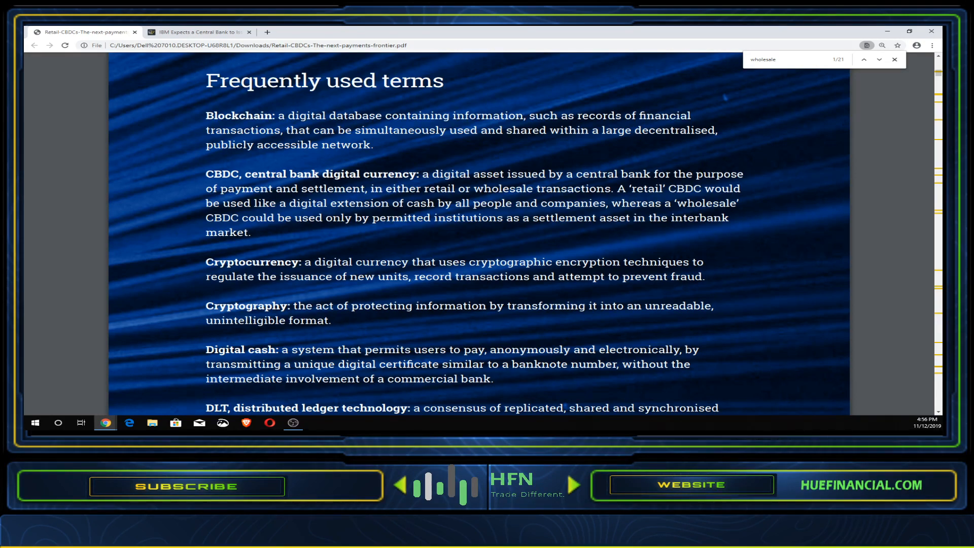
Select the paragraph on the 2018 OMFIF-IBM wholesale report and reach wholesale match 4 of 21
click(878, 60)
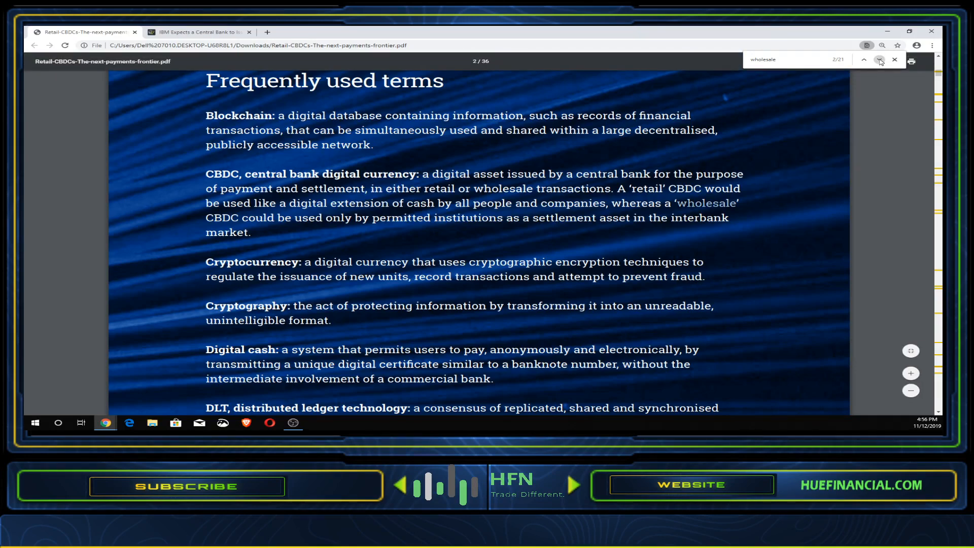
click(863, 60)
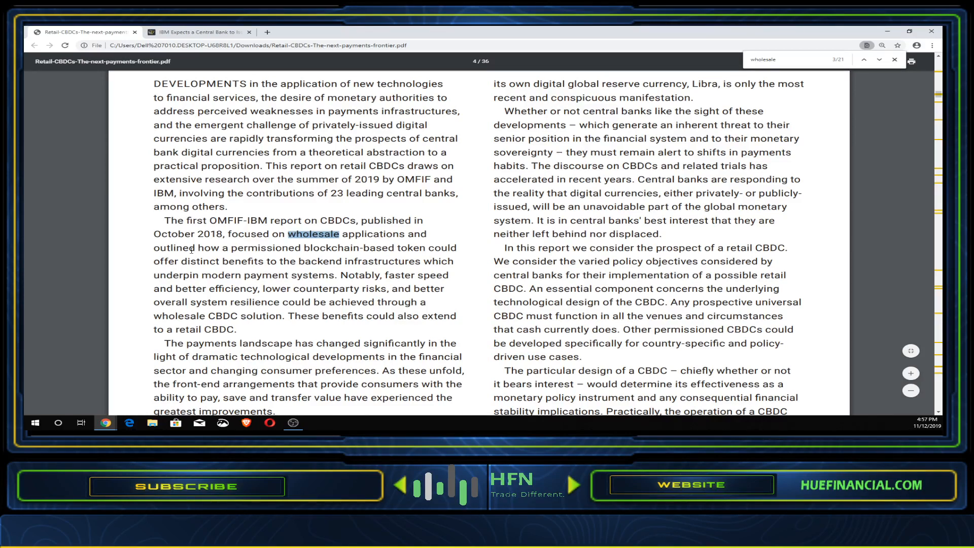
mouse_move(314, 249)
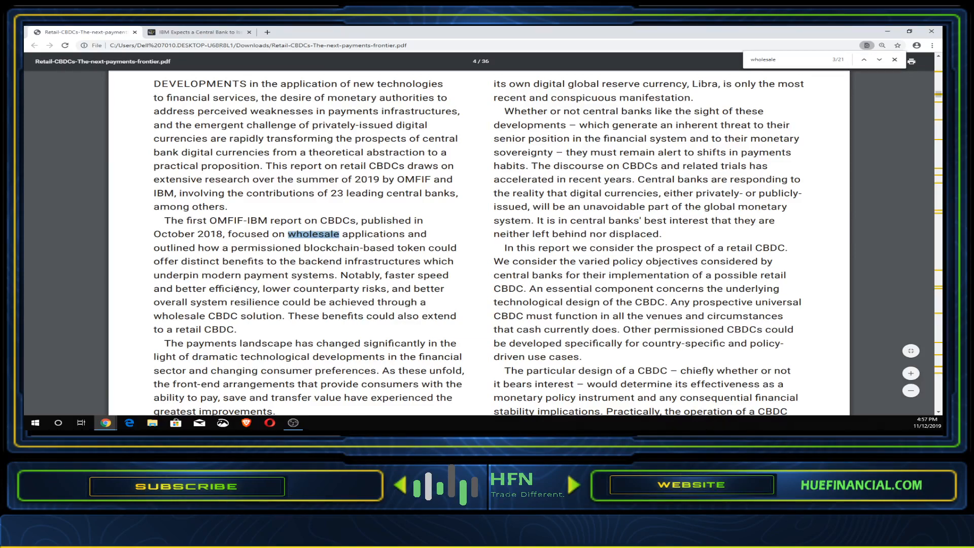
mouse_move(379, 310)
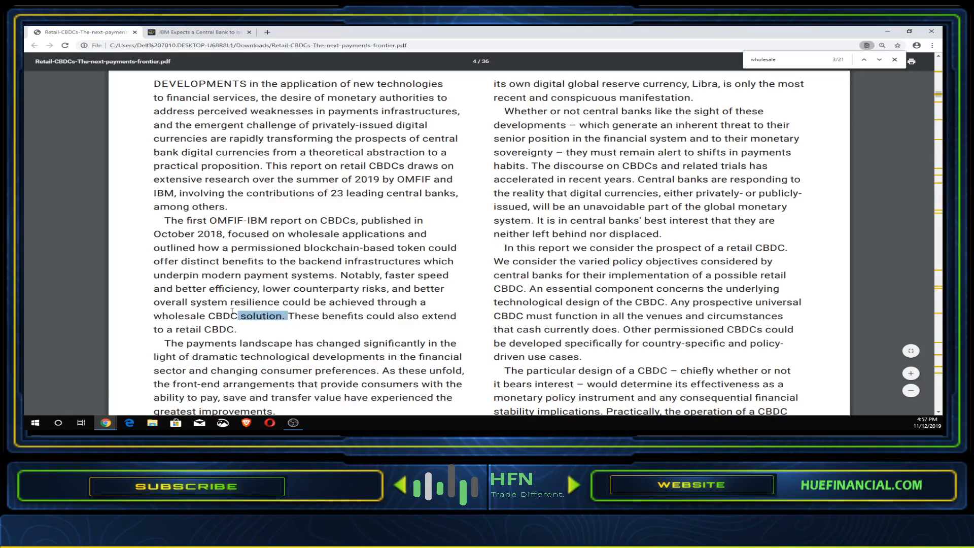
drag(153, 261, 285, 315)
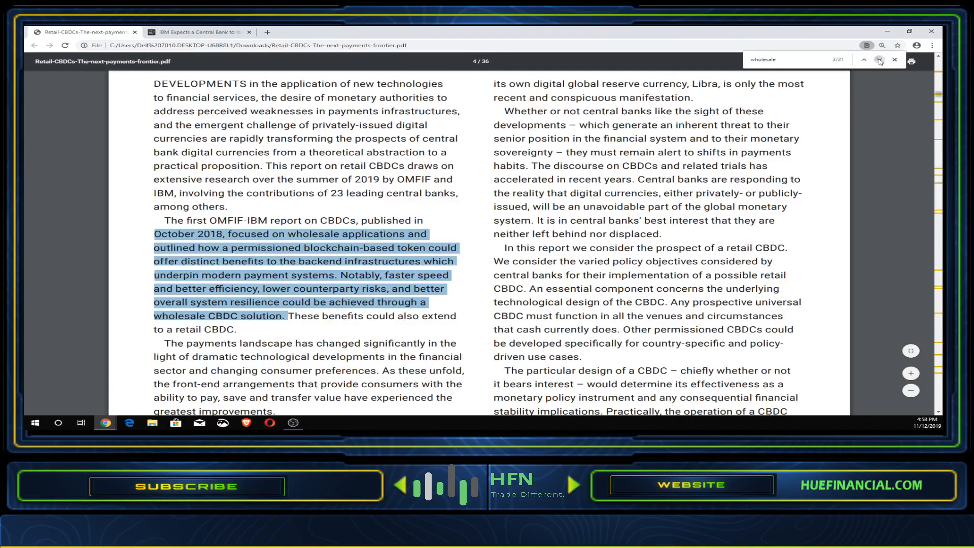
click(864, 60)
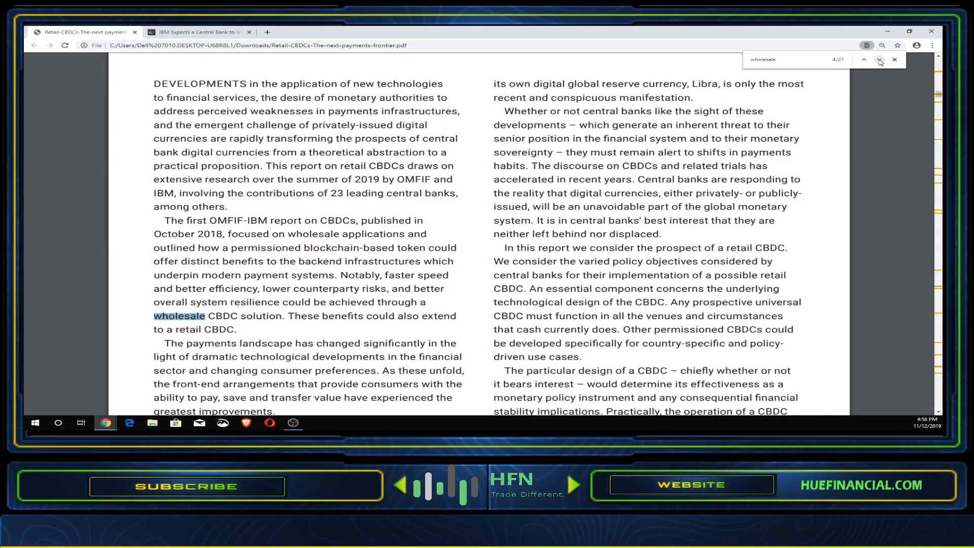
Advance the wholesale search twice to match 6 of 21 in Section 4's policy summary
click(863, 60)
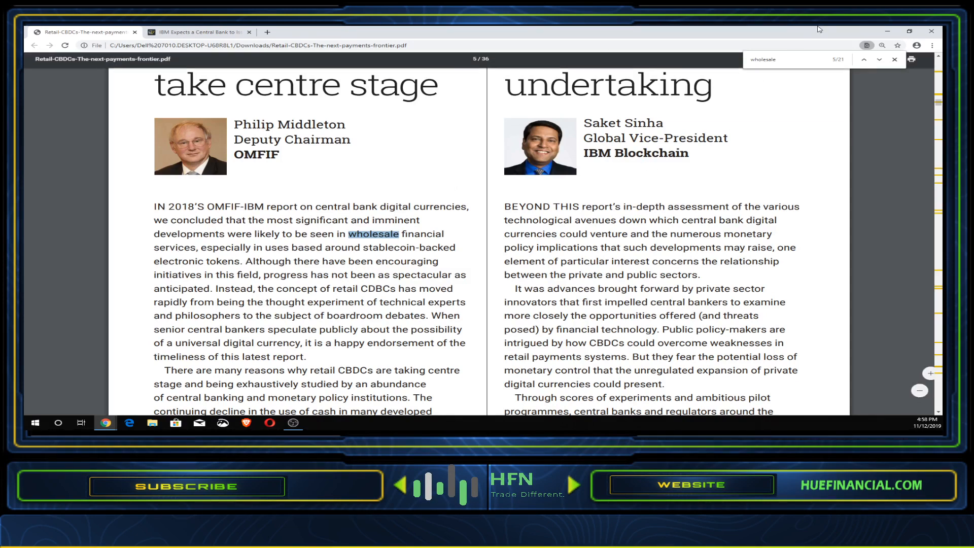
click(879, 58)
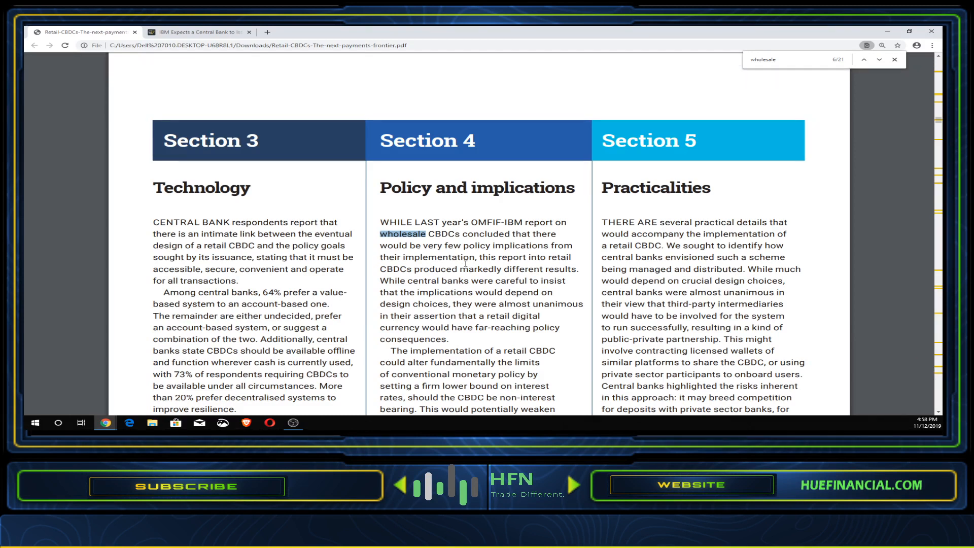
mouse_move(507, 269)
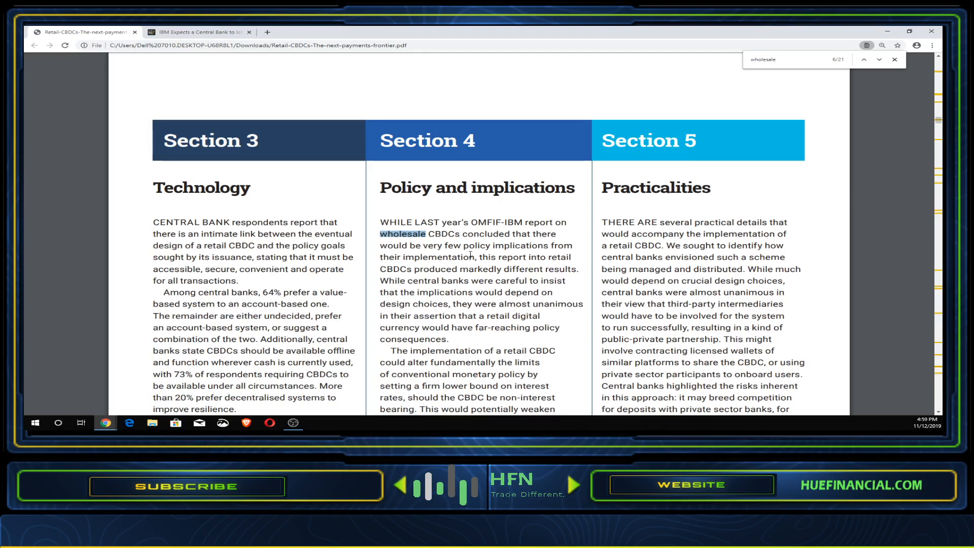
mouse_move(474, 255)
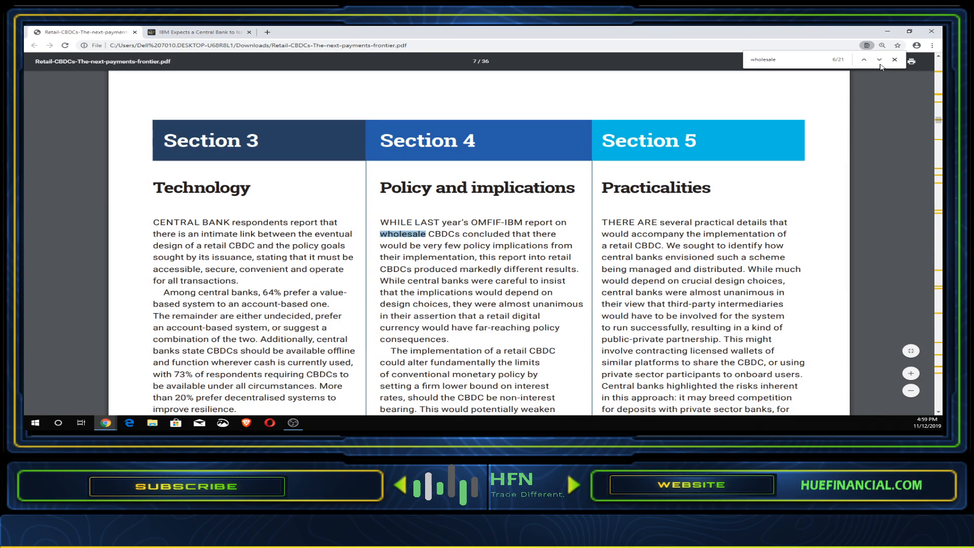
Mark 'efficiency gains' past the page 9 match, then reach wholesale match 8 of 21
click(864, 60)
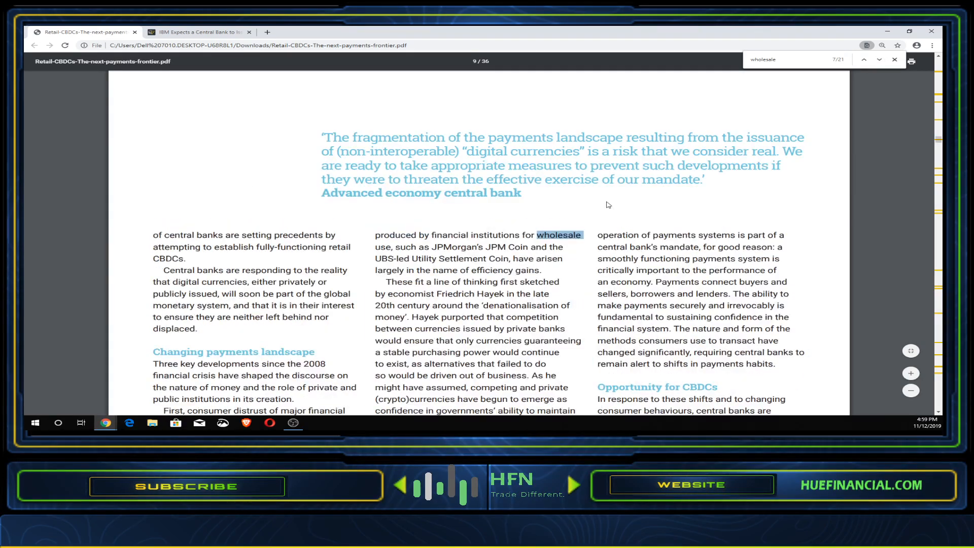
scroll(down, 3)
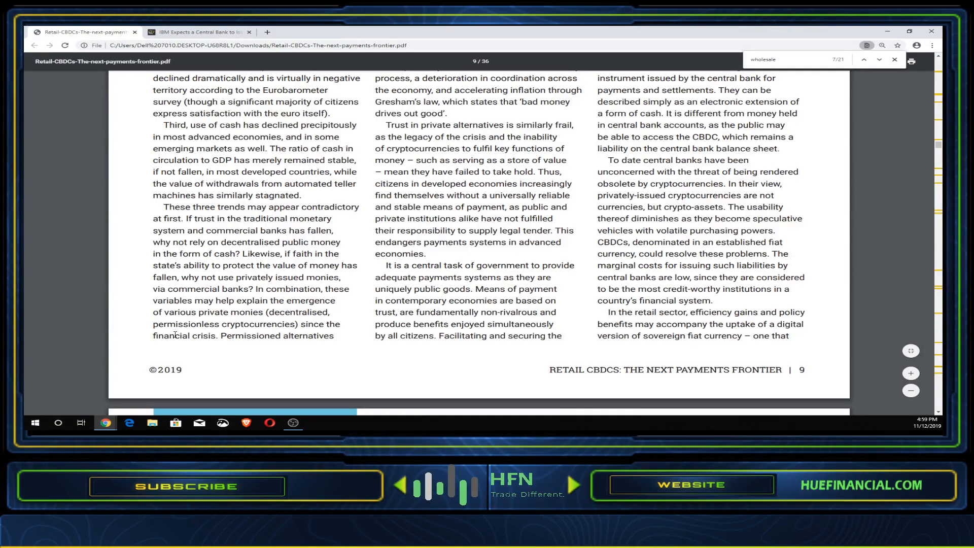
mouse_move(367, 328)
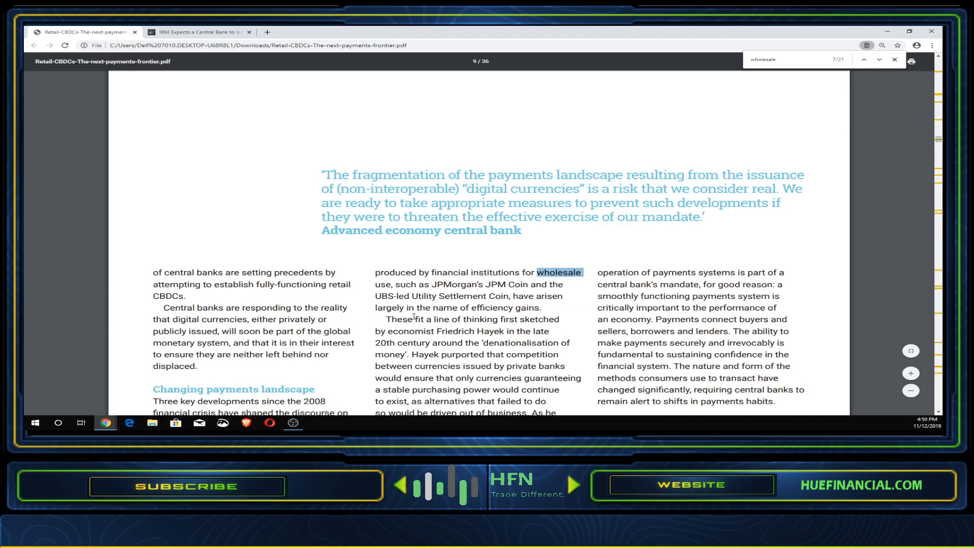
click(863, 60)
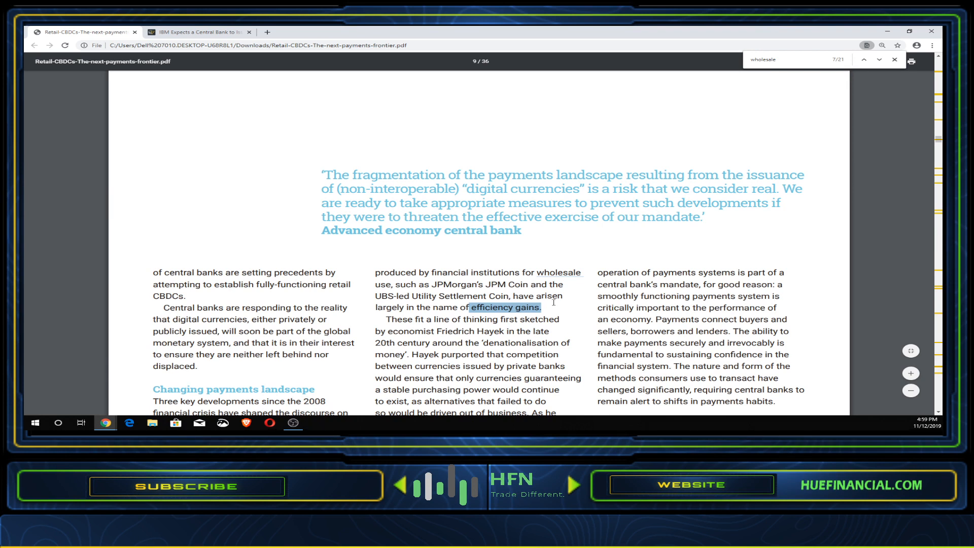
mouse_move(556, 301)
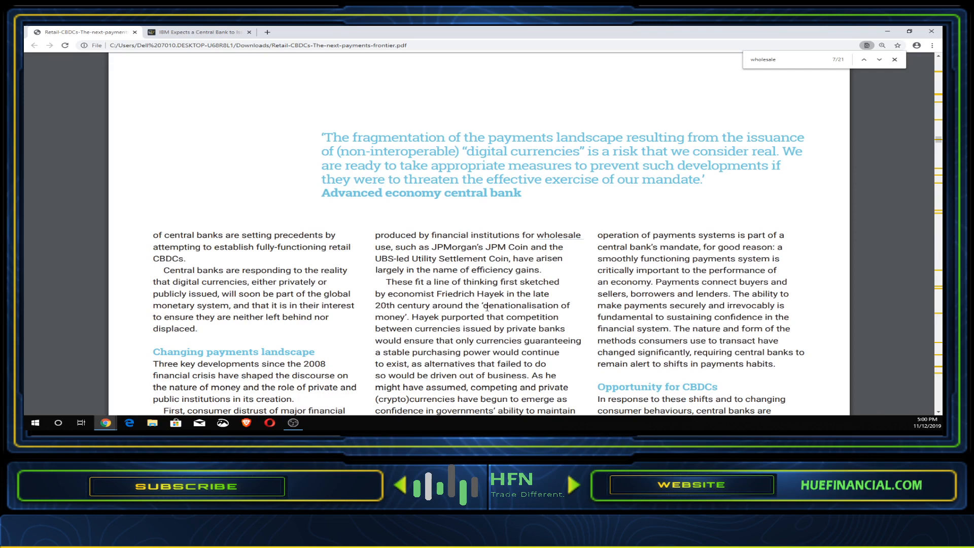
scroll(down, 3)
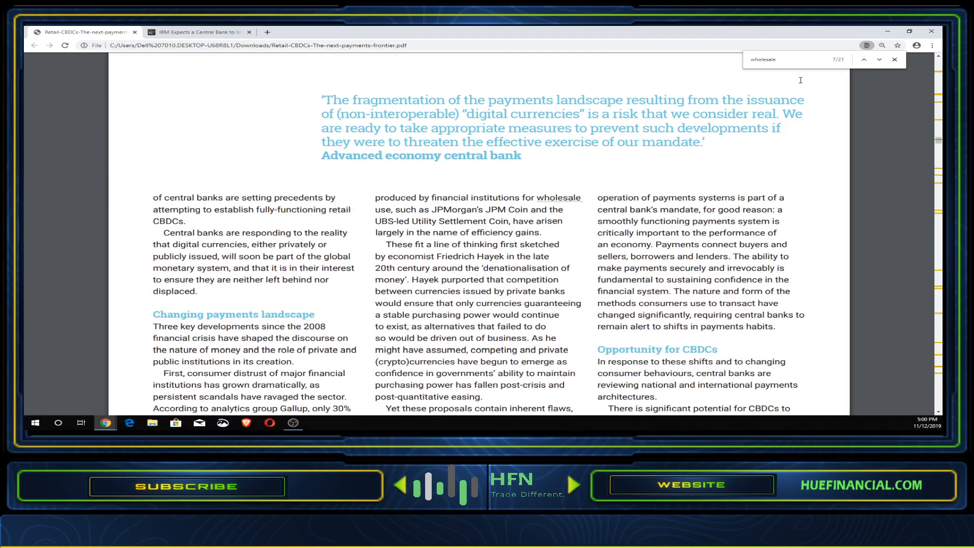
click(879, 60)
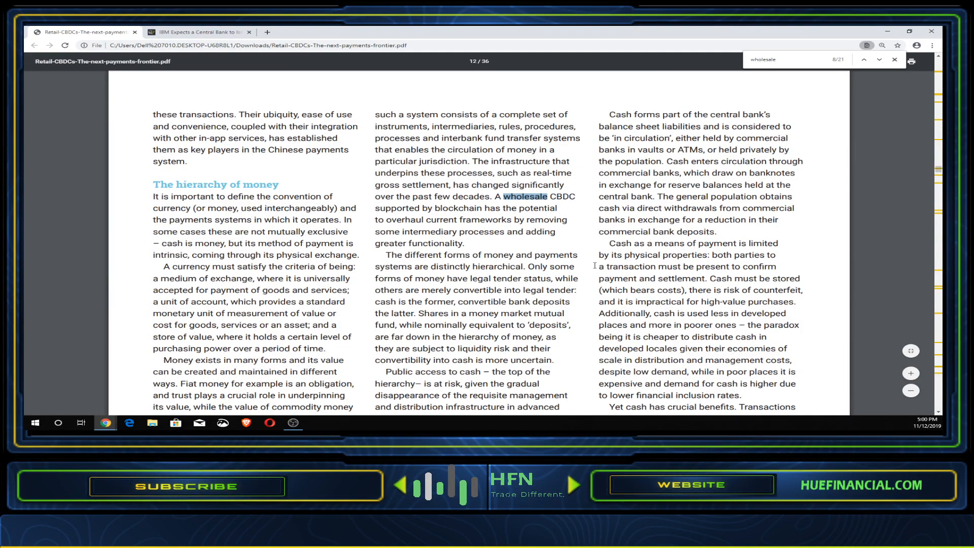
mouse_move(878, 60)
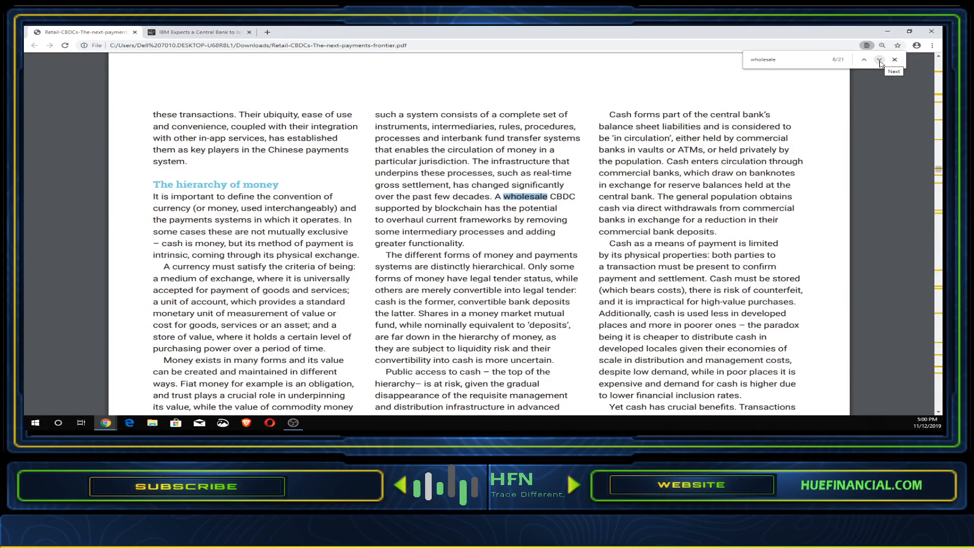
Scroll past the page 12 footer to the cash versus eWallets chart, reaching match 10
click(880, 60)
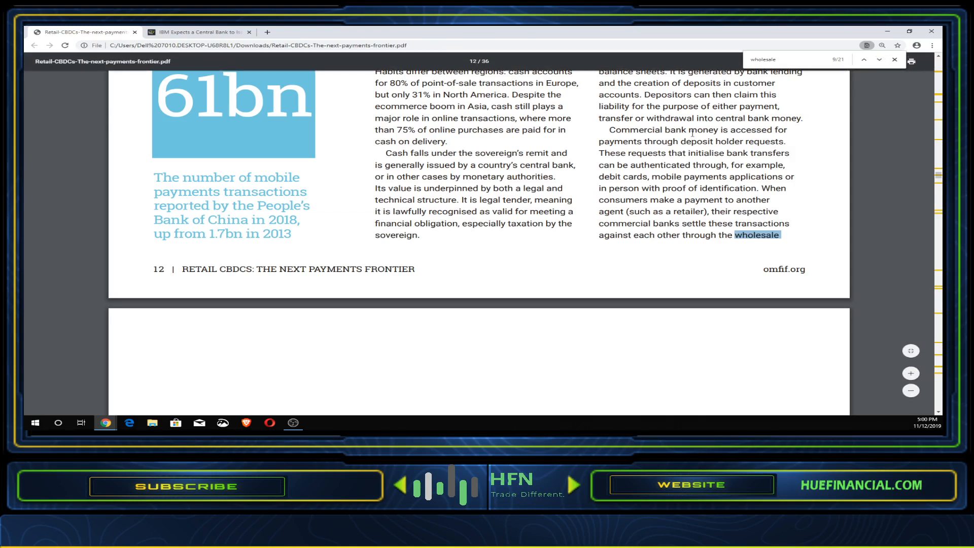
mouse_move(611, 140)
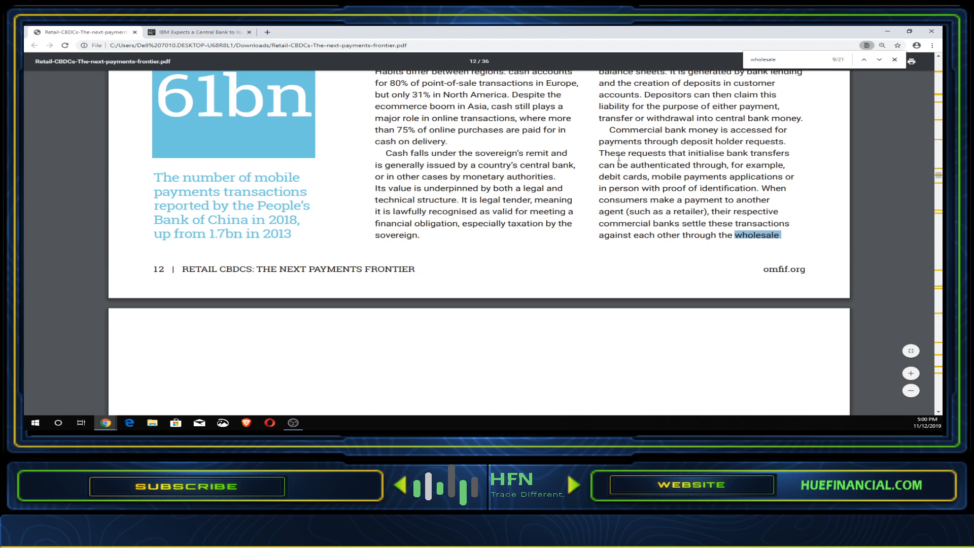
mouse_move(713, 155)
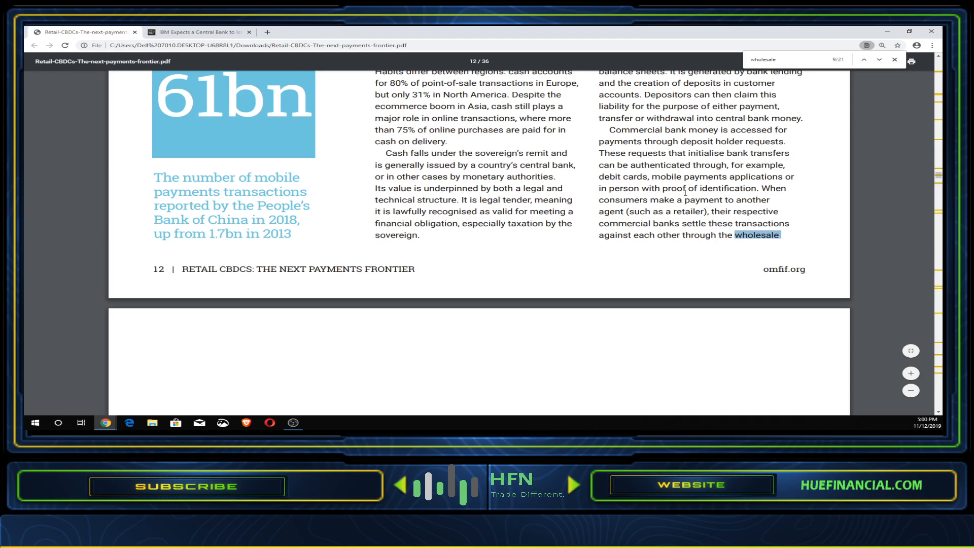
mouse_move(692, 194)
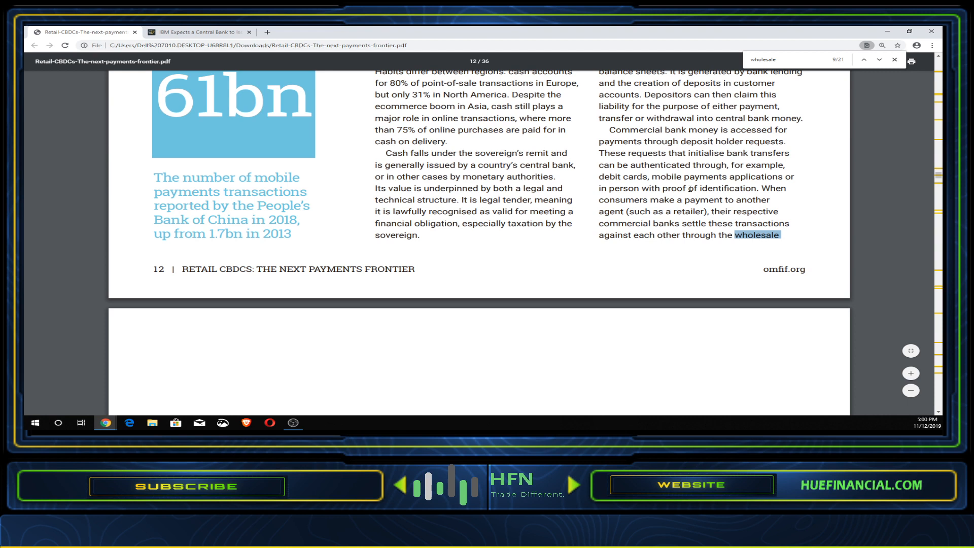
mouse_move(718, 209)
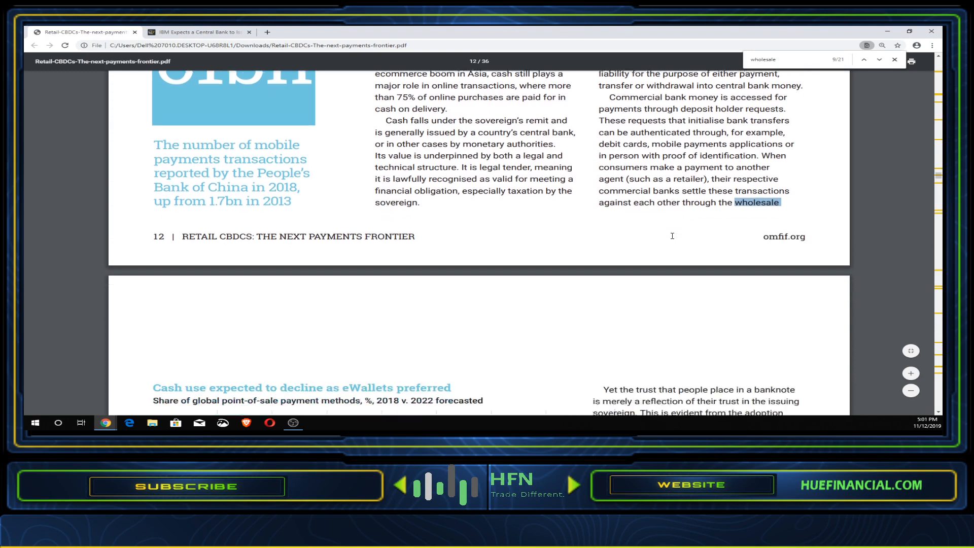
scroll(down, 3)
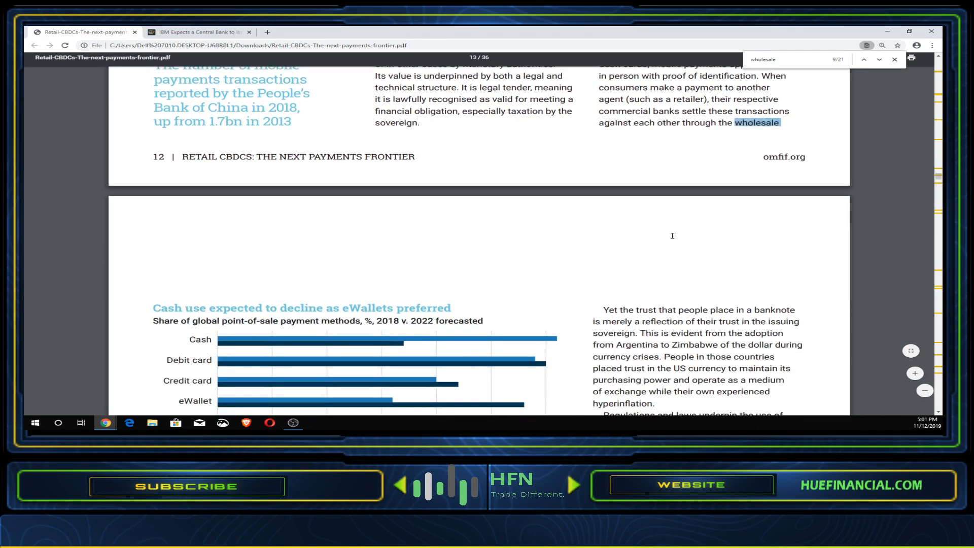
scroll(down, 3)
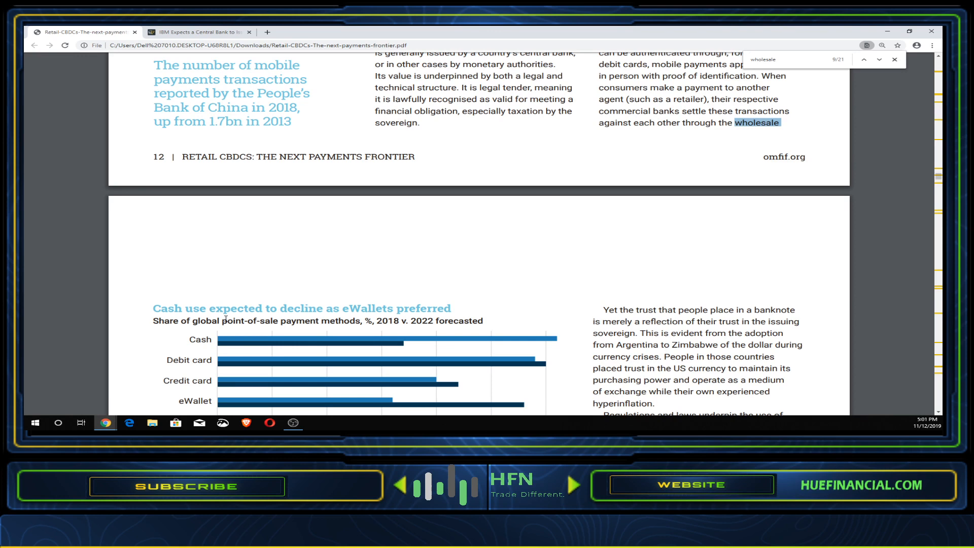
scroll(down, 3)
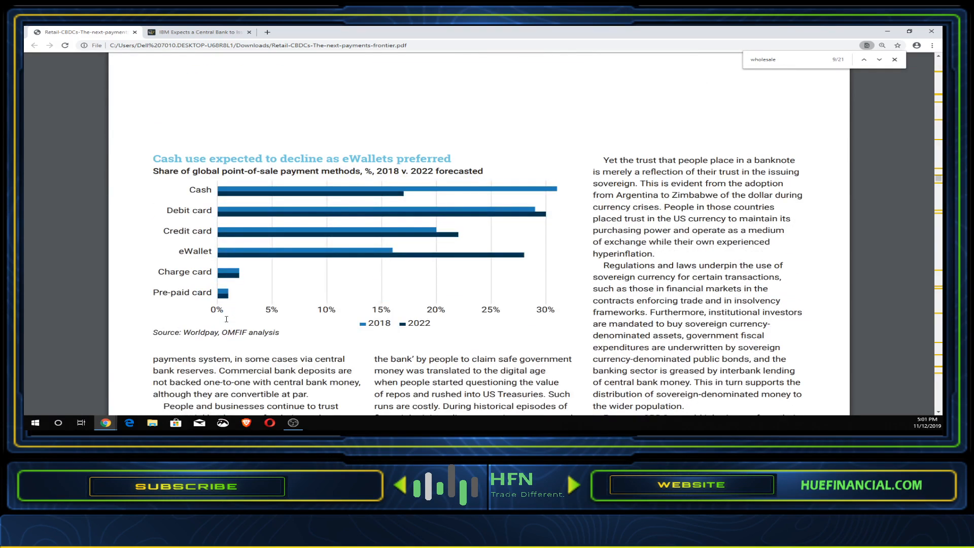
mouse_move(292, 364)
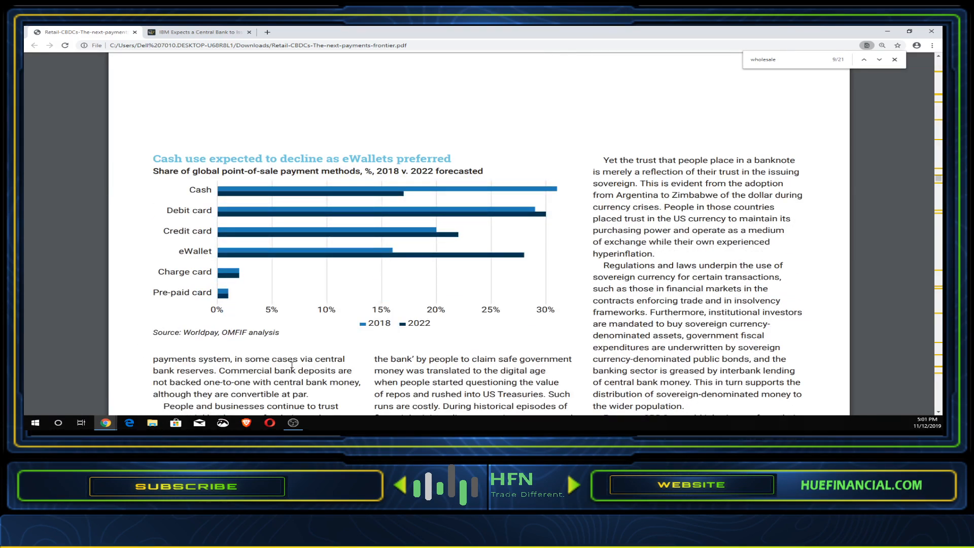
scroll(down, 3)
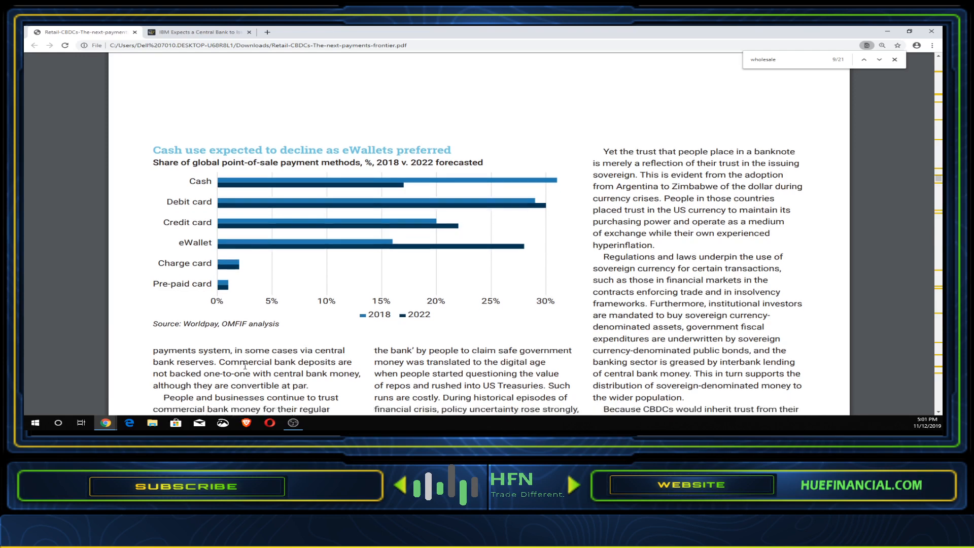
scroll(down, 3)
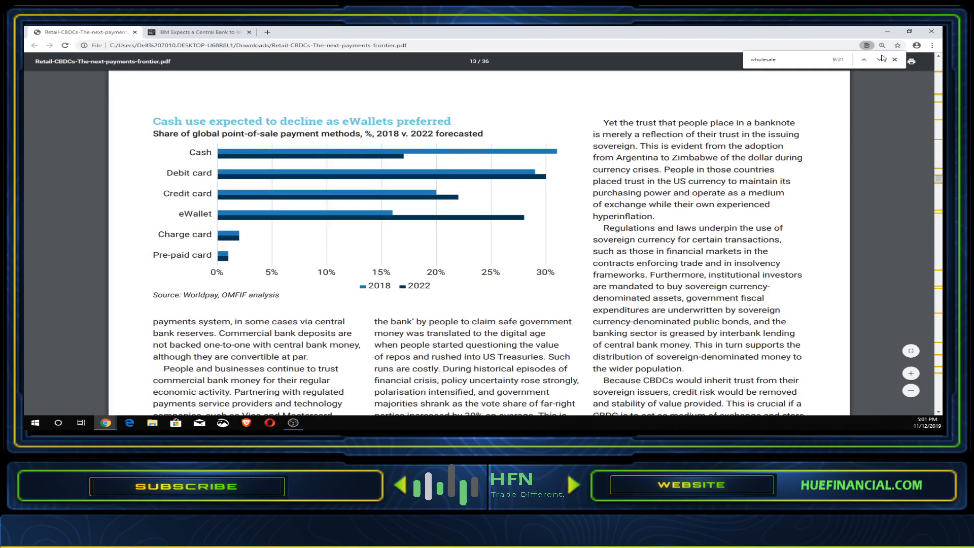
click(863, 59)
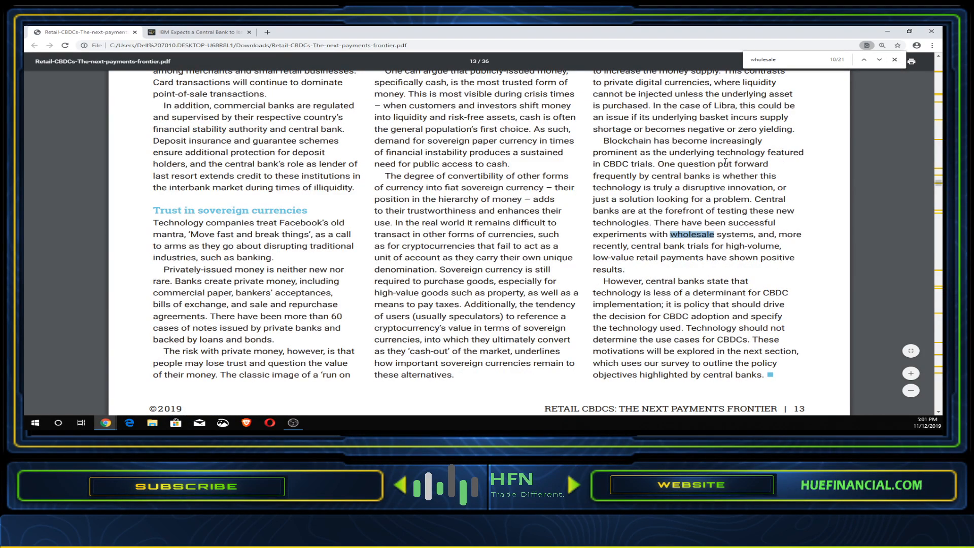
mouse_move(685, 180)
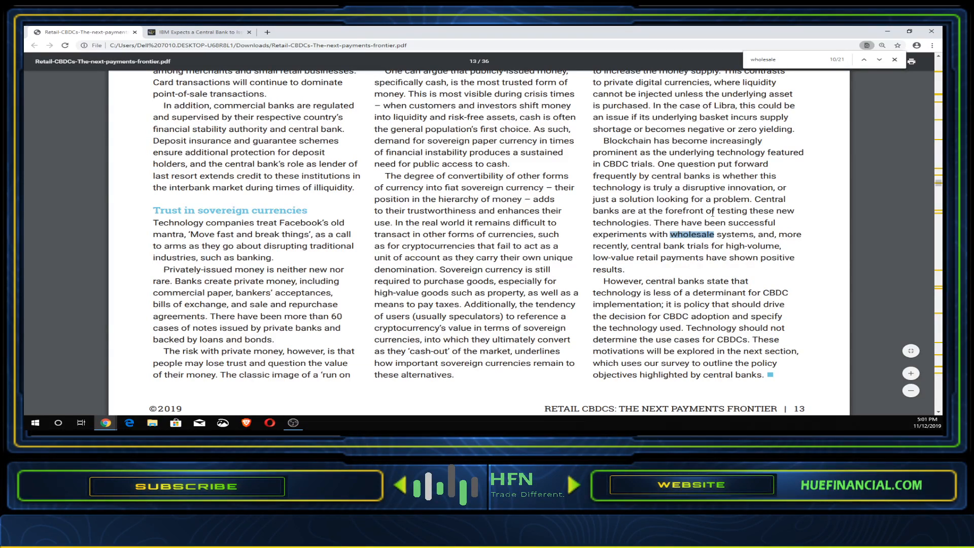
mouse_move(716, 213)
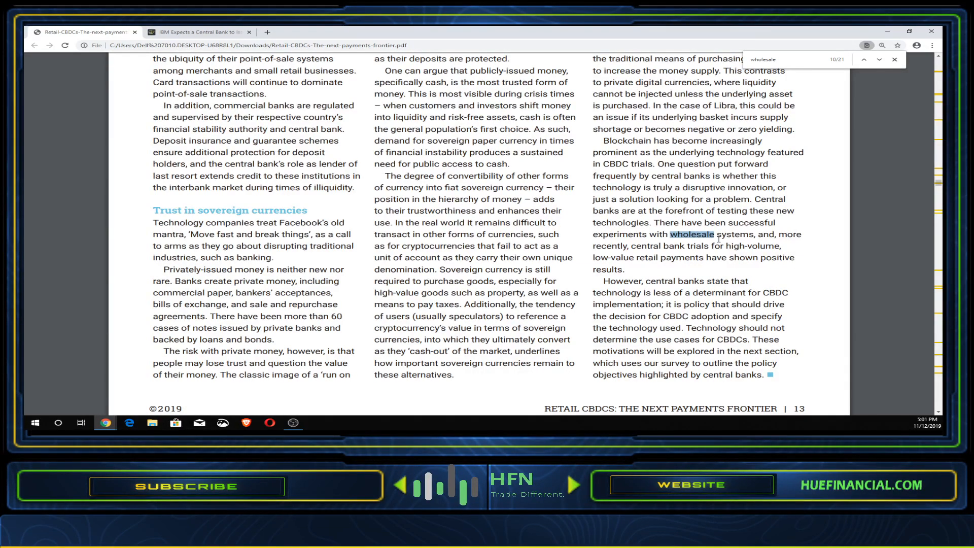
mouse_move(719, 239)
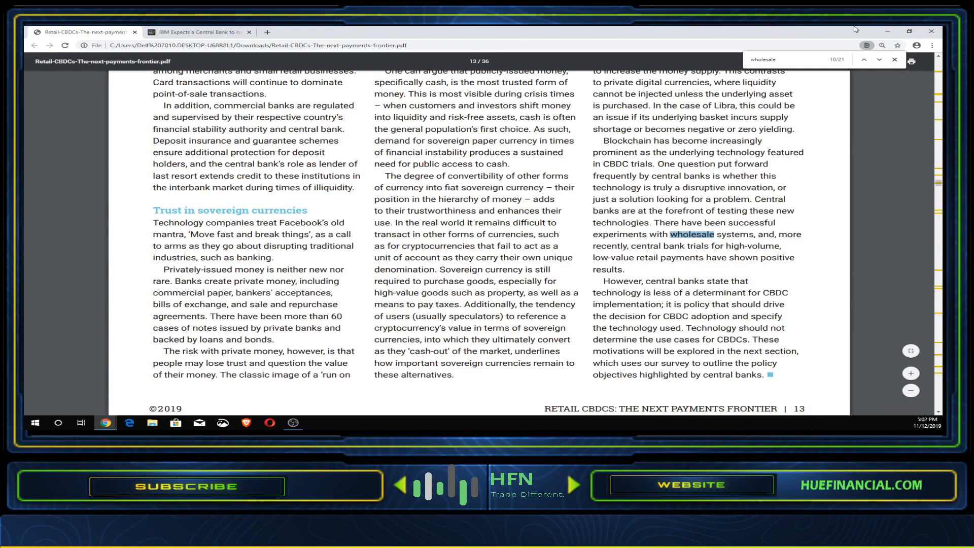
Step from wholesale match 11 to match 12 of 21 in the Need for speed box
click(880, 60)
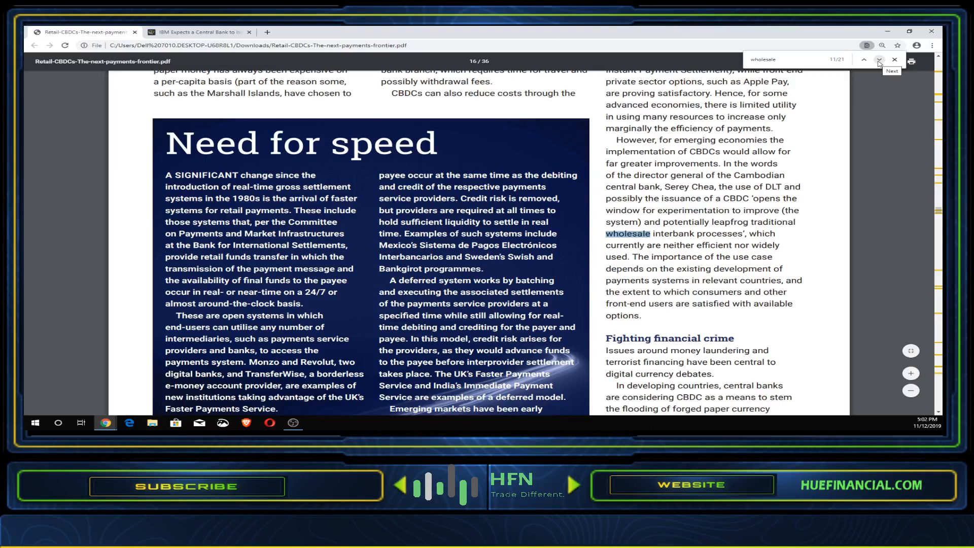
click(863, 59)
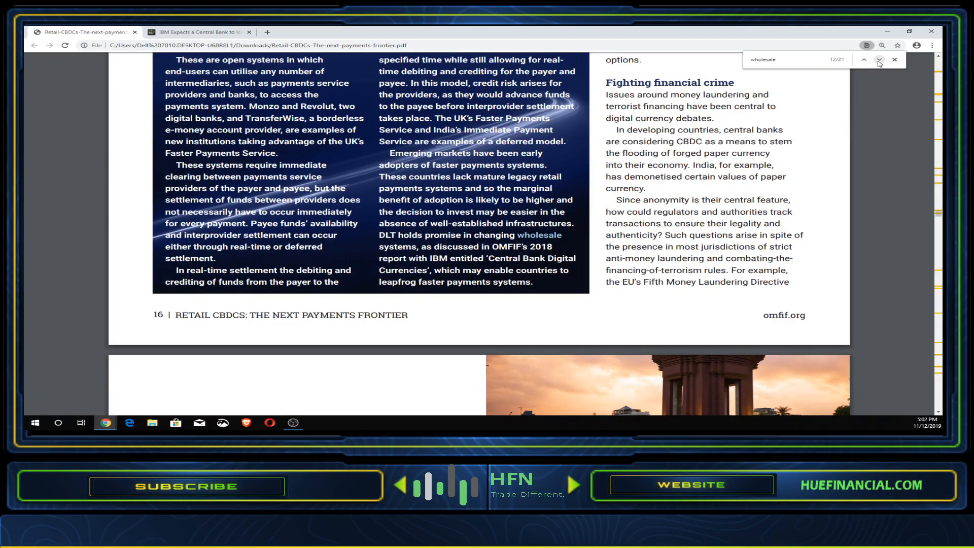
Step through match 13 to match 14 of 21, the 'Wholesale and retail CBDCs' heading
click(864, 60)
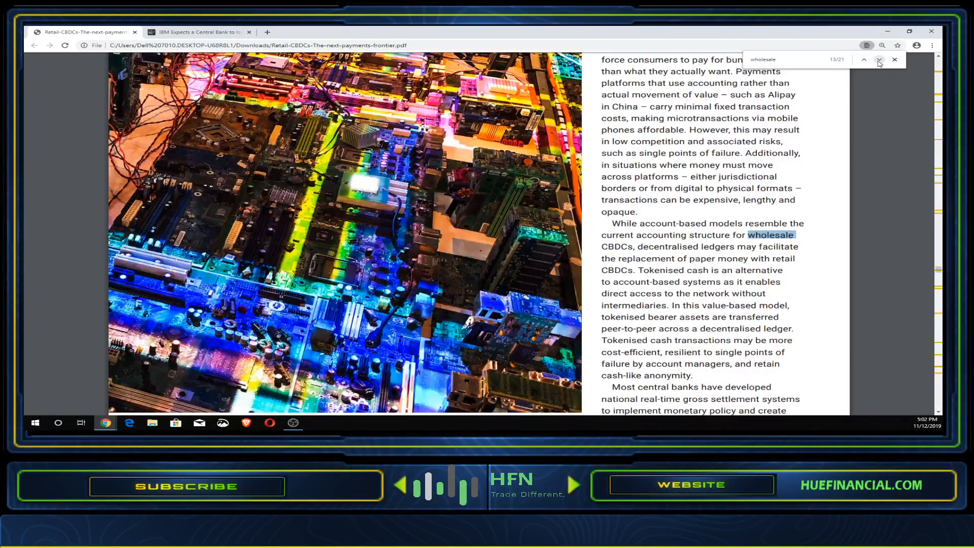
click(863, 60)
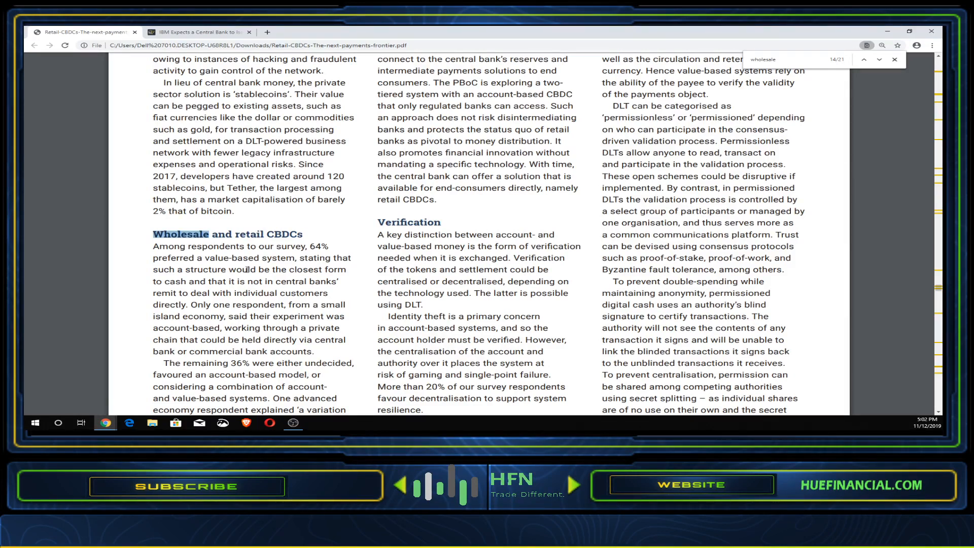
scroll(down, 3)
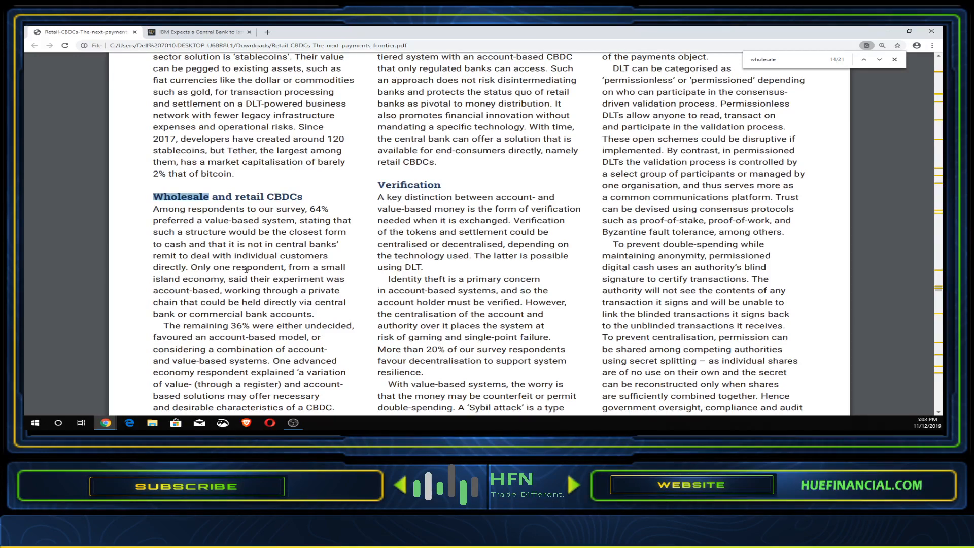
Scroll through the stablecoins text, decentralisation quote and wholesale CBDC platform passage
scroll(down, 3)
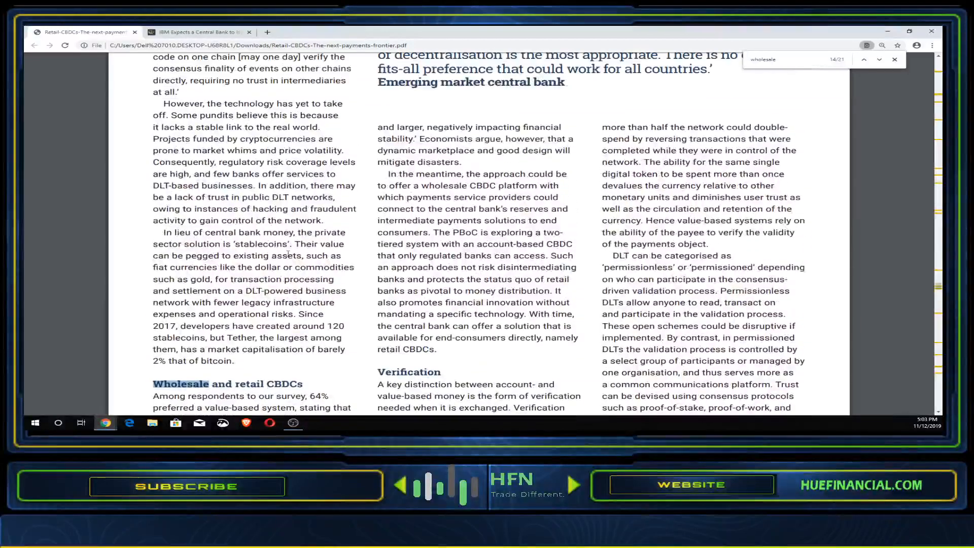
scroll(down, 3)
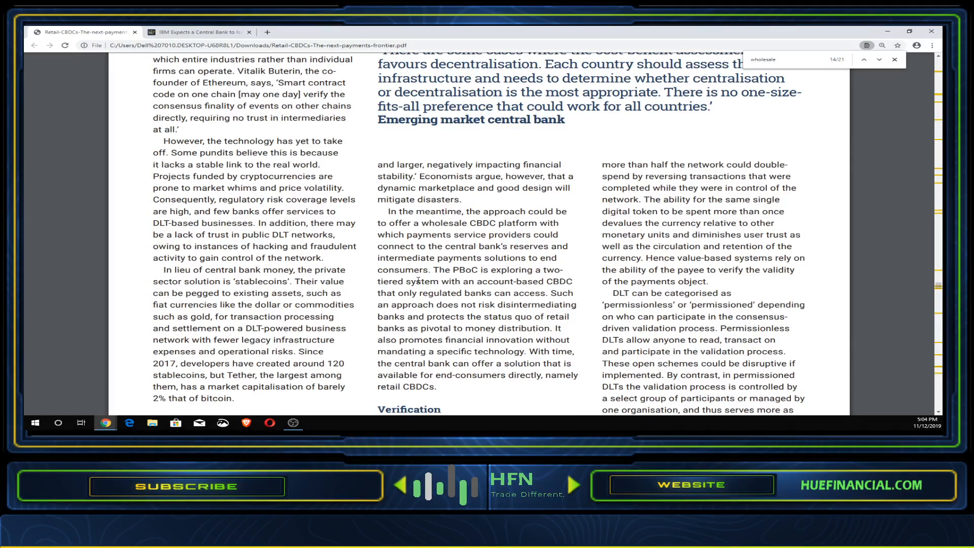
scroll(down, 3)
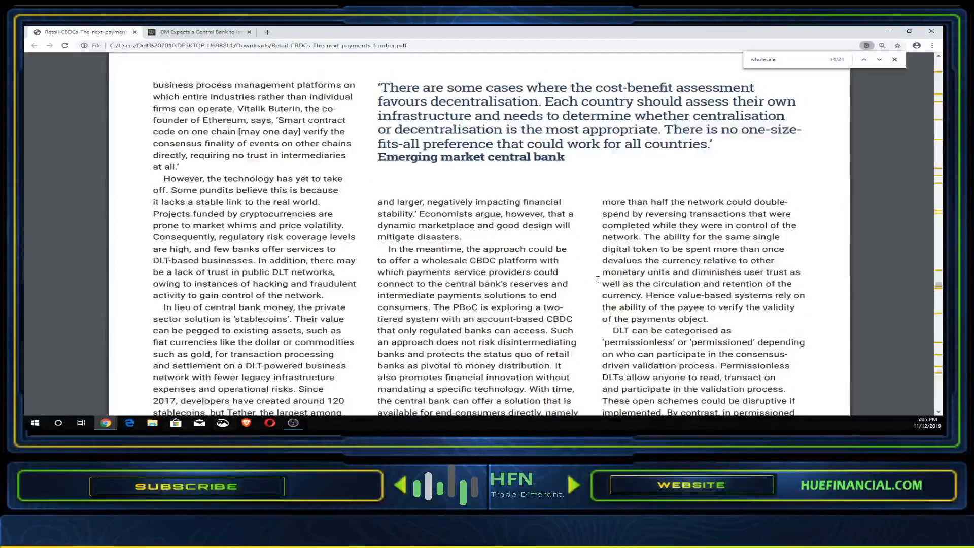
Scroll down to page 23's Enterprise-grade DLT and Why CBDCs need DLT sections
scroll(down, 3)
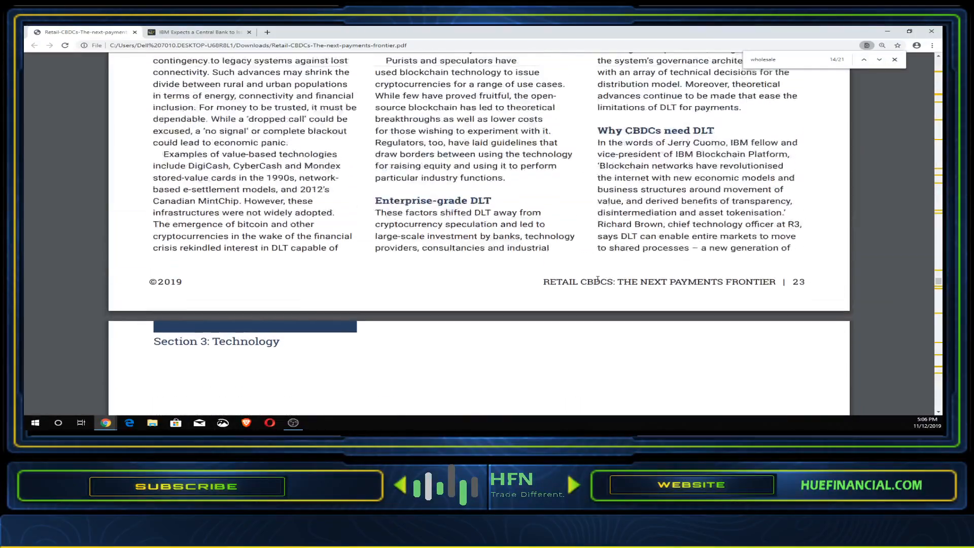